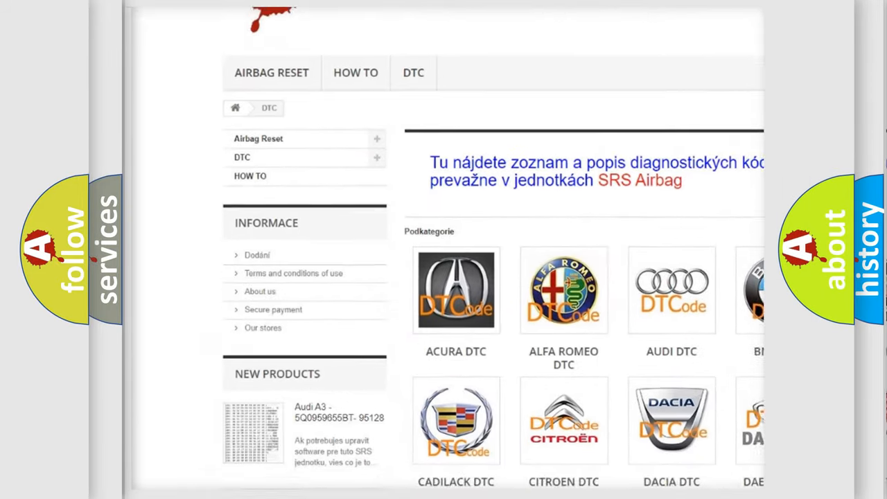
# Step: Scroll the Podkategorie brand grid and choose the Audi DTC logo to list Audi trouble codes
pyautogui.scroll(-3)
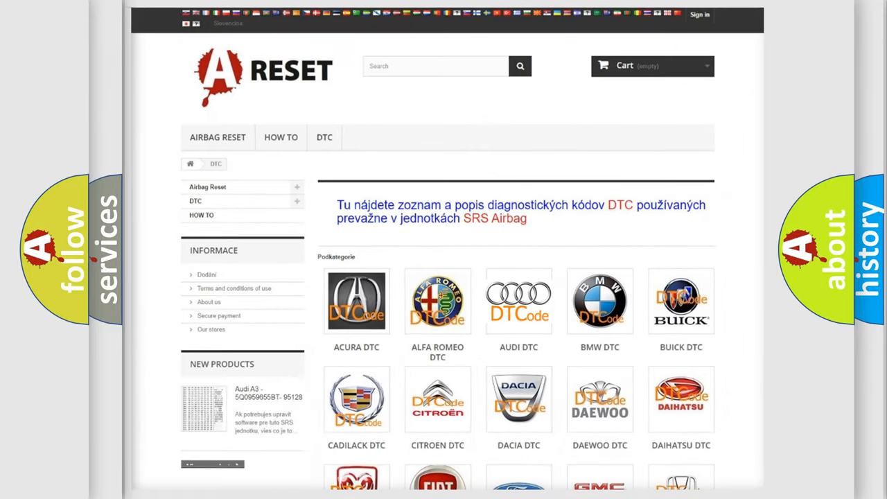
pyautogui.click(518, 301)
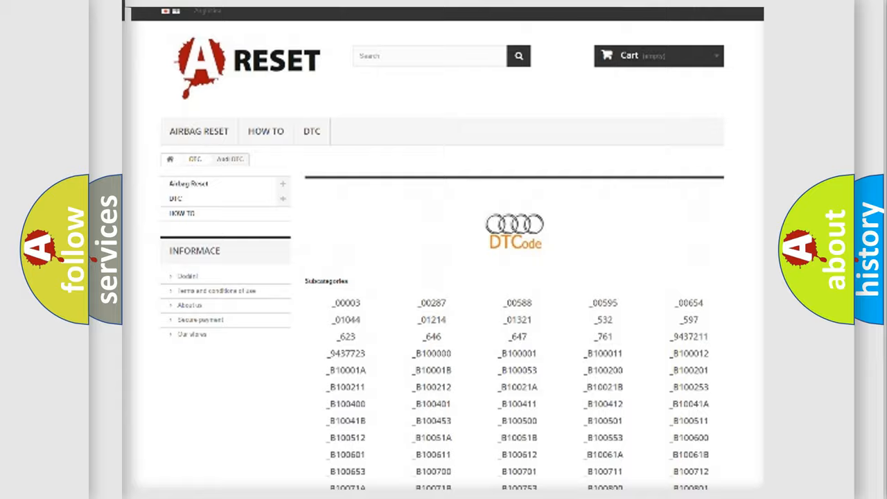